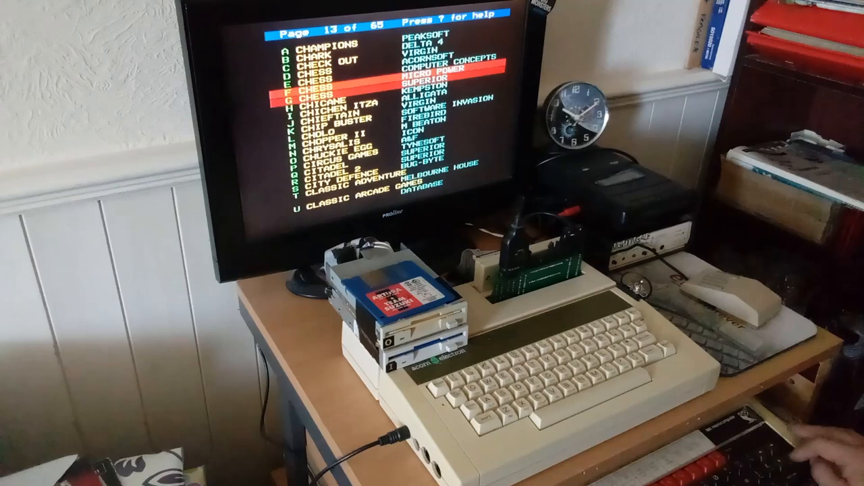
- Leave the MMFS game menu pages and reset to the BASIC > prompt
key("down")
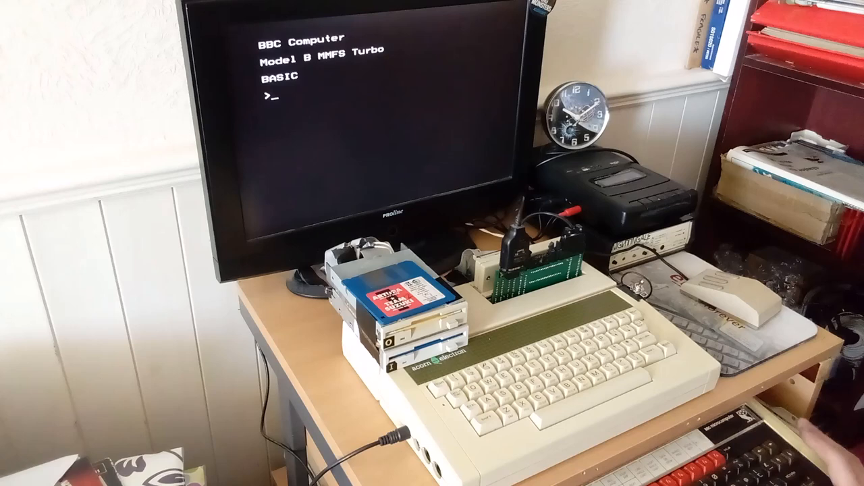
- Run *HELP to list ROM topics MMFS 1.53, DUTILS, MMFS and UTILS
type("*HELP")
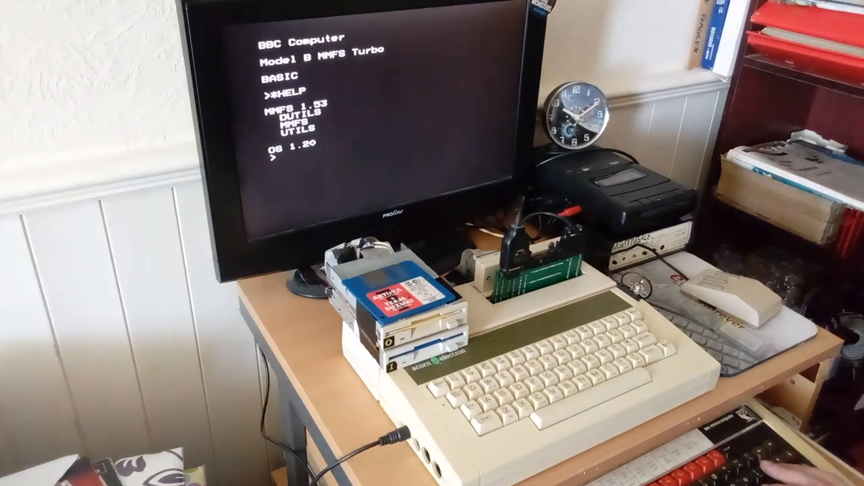
- Try *MMFS and *HELP DUTILS, then reset to the BBC Computer 32K banner
type("*MMFS")
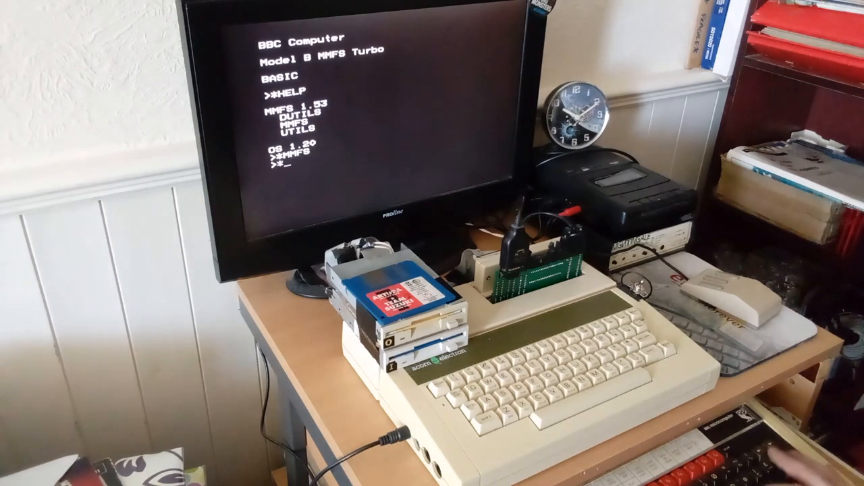
type("*HELP DUI")
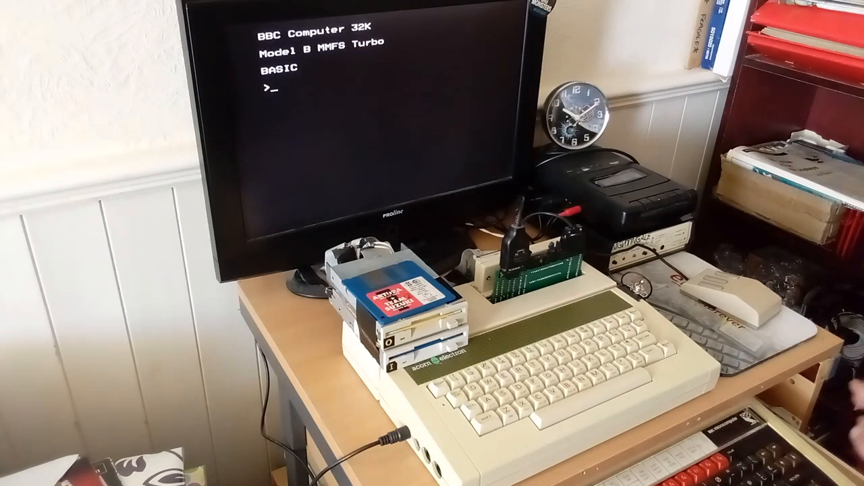
- Run *DDRIVE to list drives 0 MENU, 1 RAINBOW, 2 GAMES1, 3 GAMES2
type("*DDRIVE")
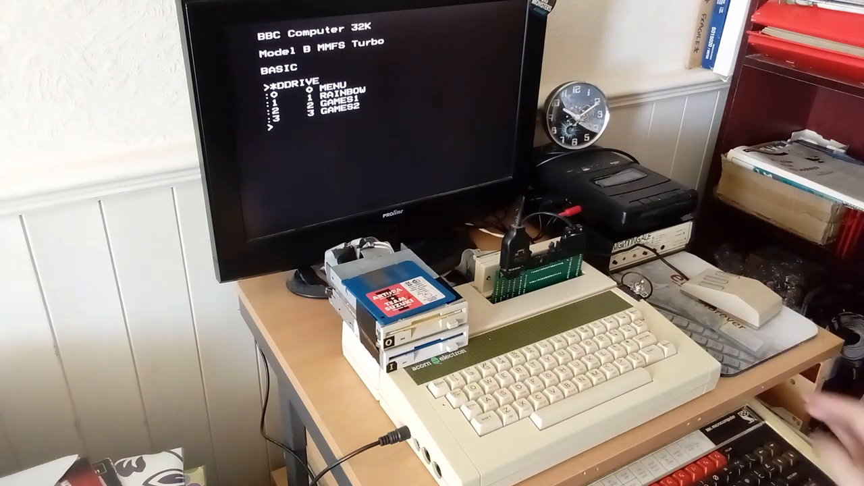
- Select drive 0 with *DRIVE 0 and begin a *DIN command
type("*DRIVE 0")
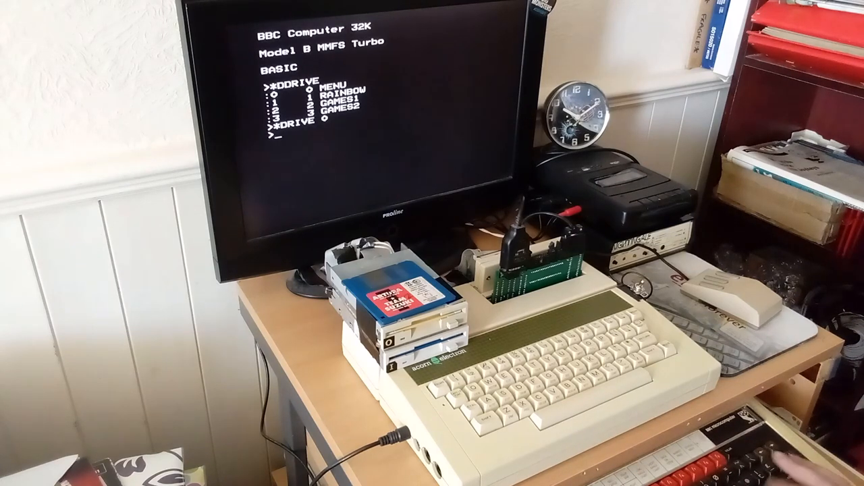
type("DIN")
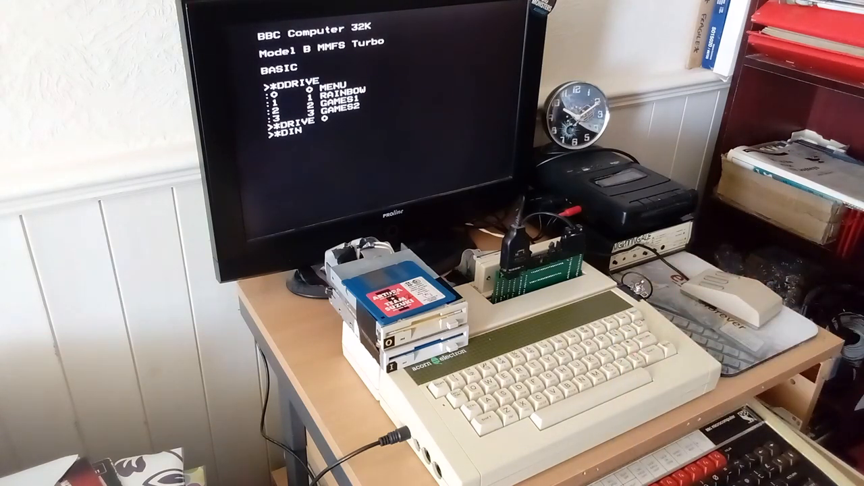
- Mount disk 13 ELITE in drive 0 and disk 14 ELTSAVE in drive 1
type("13")
type("*DIN")
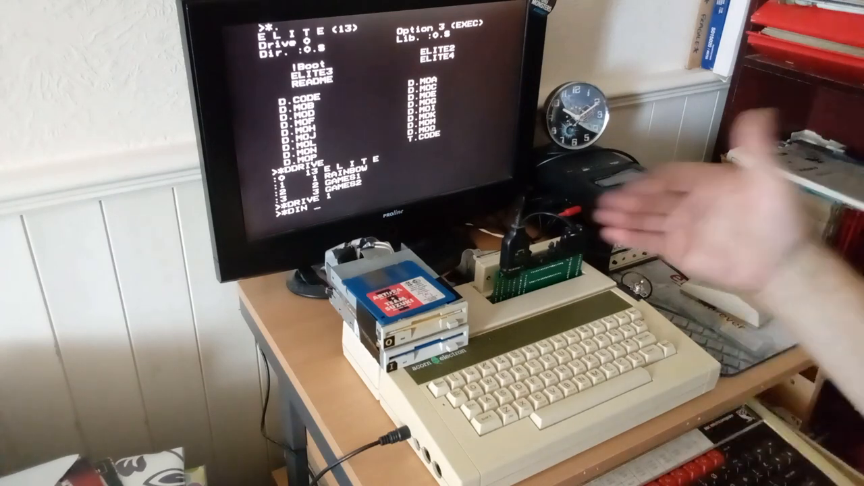
type("14")
type("*.")
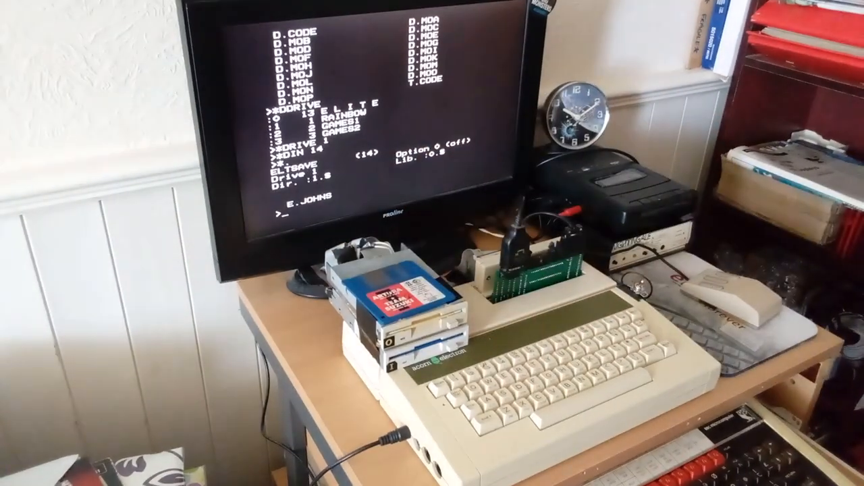
- Run *DDRIVE showing 13 ELITE in drive 0 and 14 ELTSAVE in drive 1, then *HELP
type("*DDRIVE")
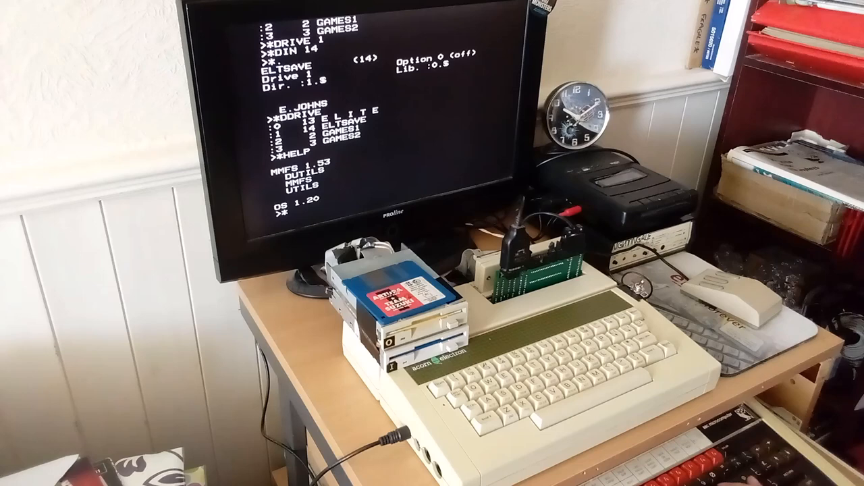
- Try *DUTILS, then run *HELP DUTILS to list commands ACCESS through WIPE
type("DUTILS")
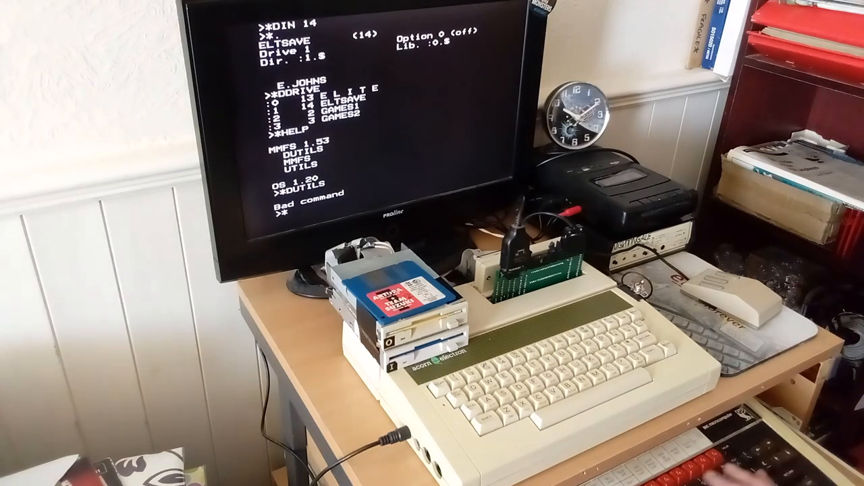
type("HELP DUTIL")
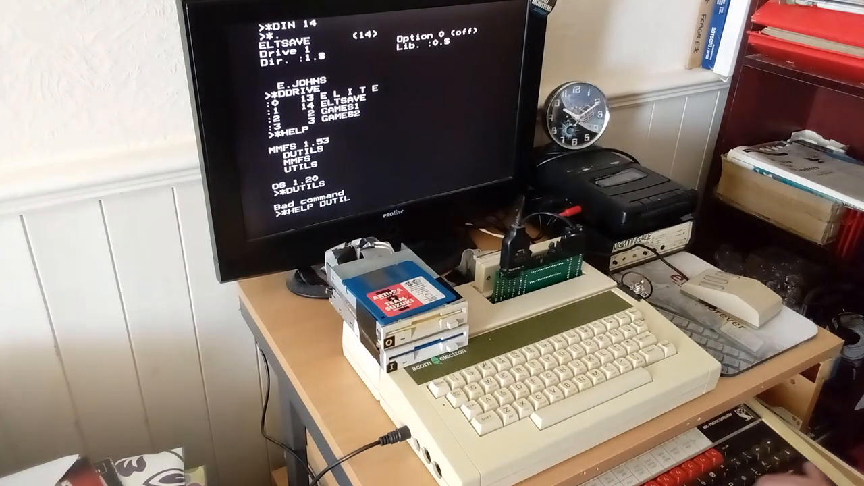
type("*HELP DUTILS")
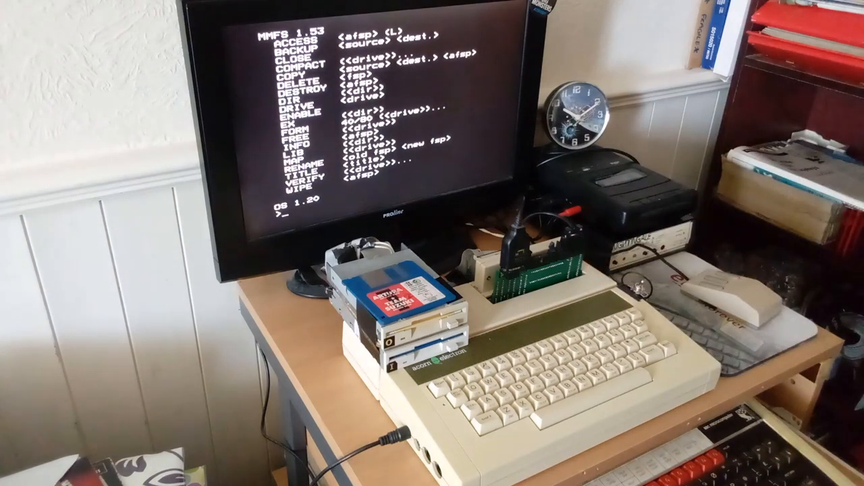
- Enter *H. commands to show help topics, ending at Elite's Disk Access Menu
type("*HELP")
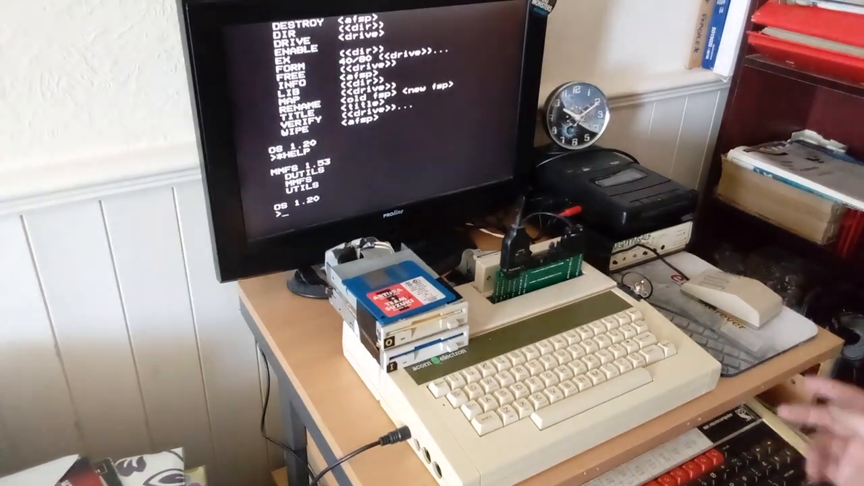
type("*H")
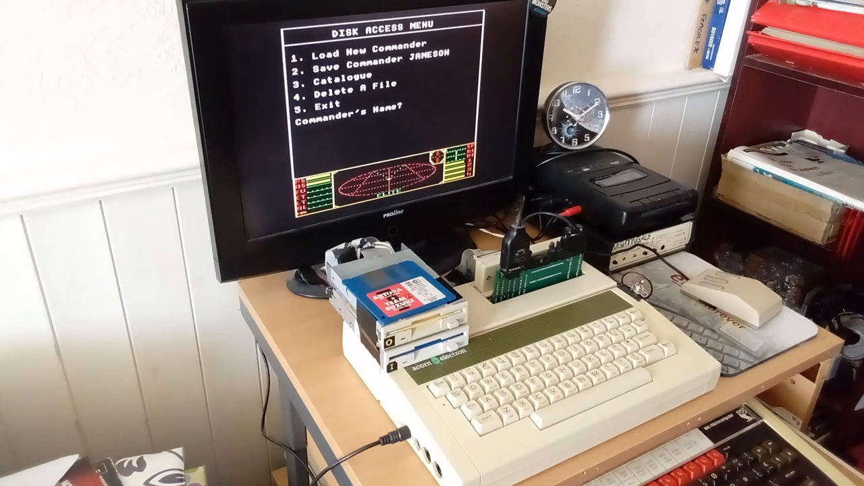
- Type JOHNS at Elite's Commander's Name prompt
type("JOHNS")
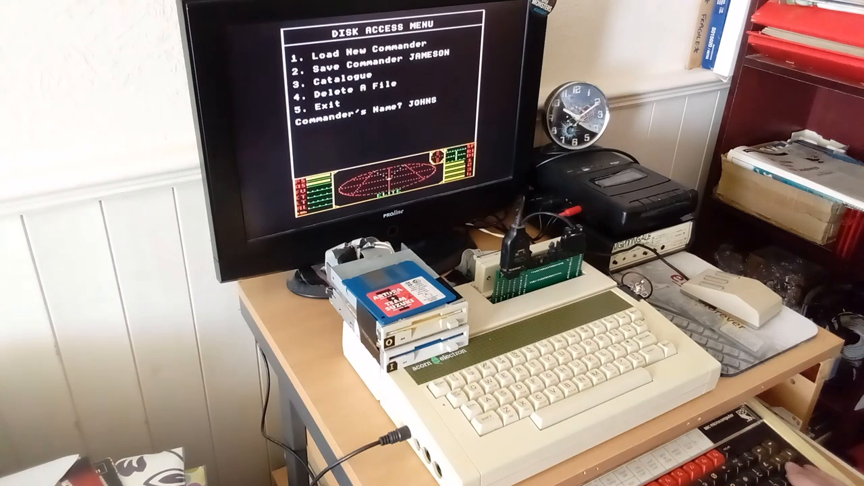